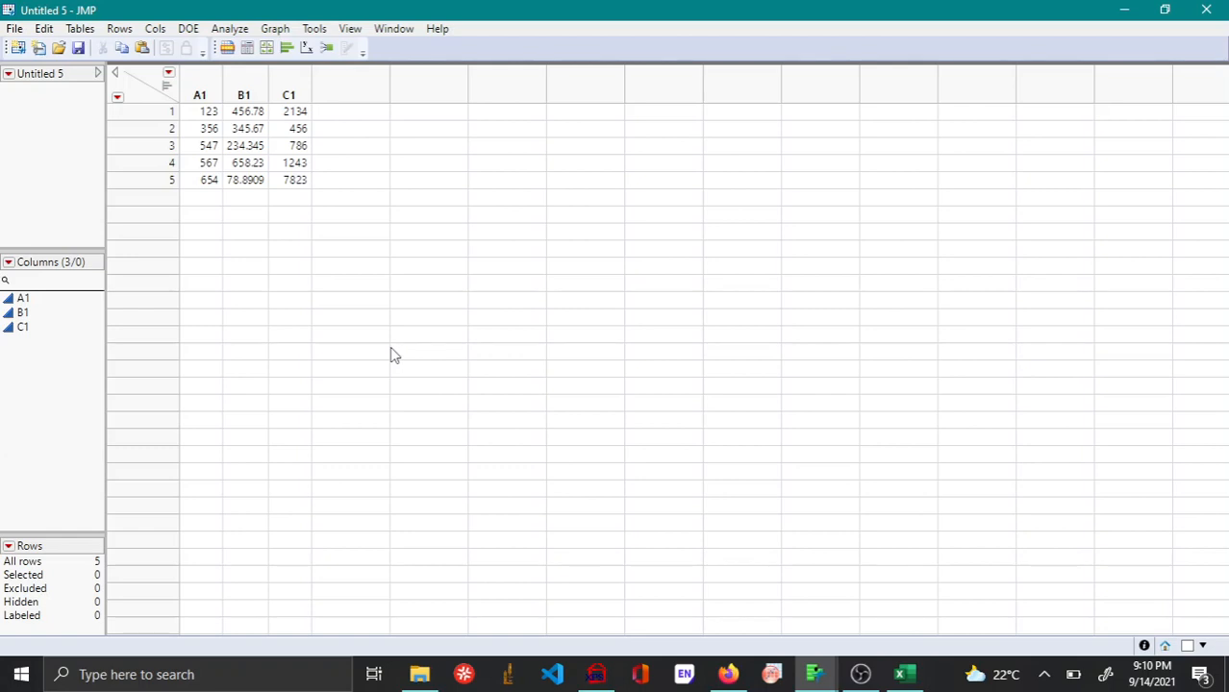
mouse_move(485, 266)
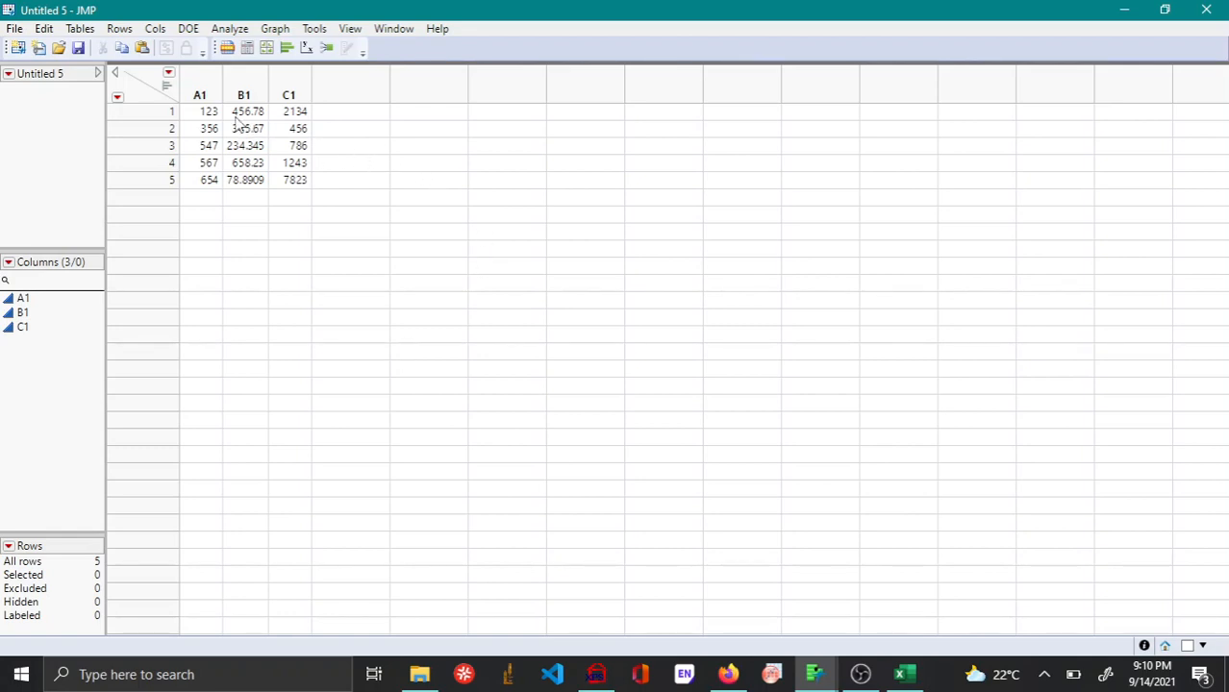
mouse_move(210, 88)
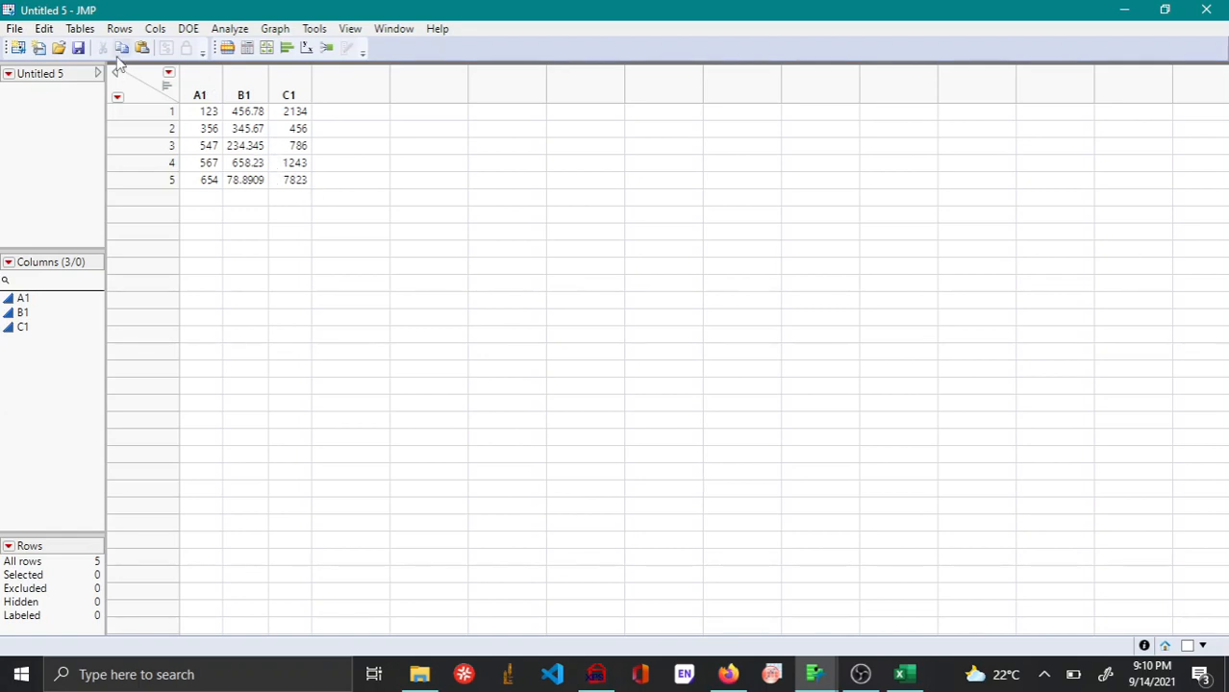
Step: Start a Stack with A1, B1 and C1 as the columns to stack
left_click(79, 29)
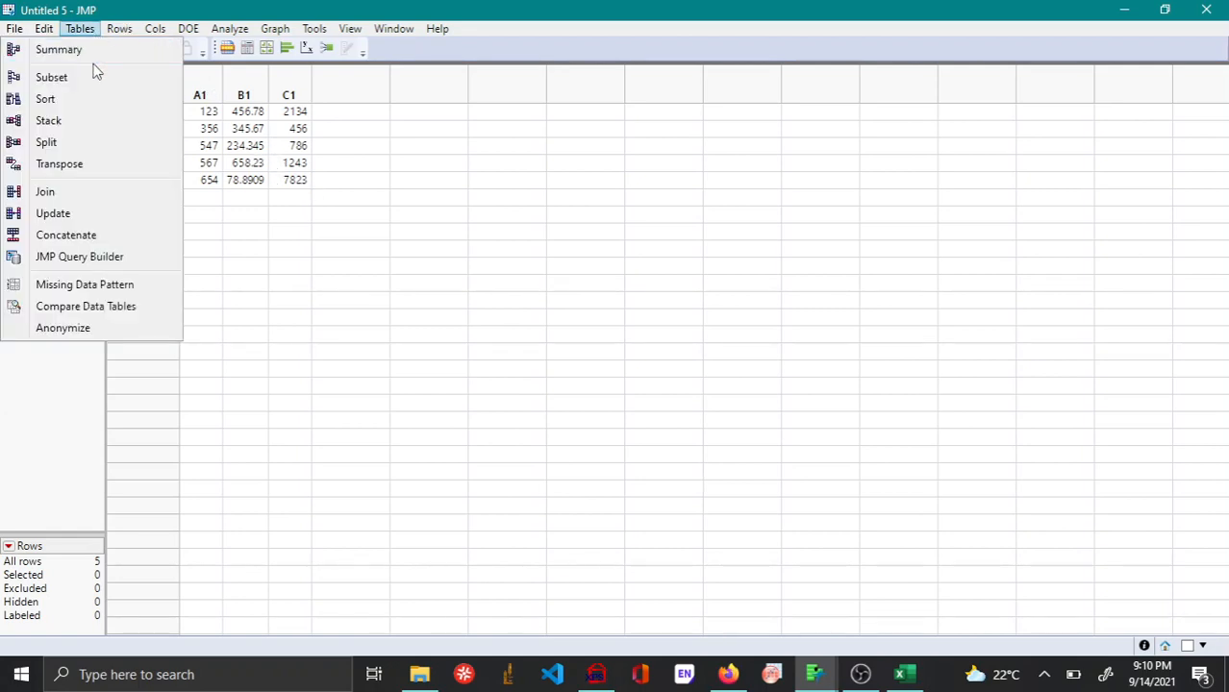
left_click(48, 119)
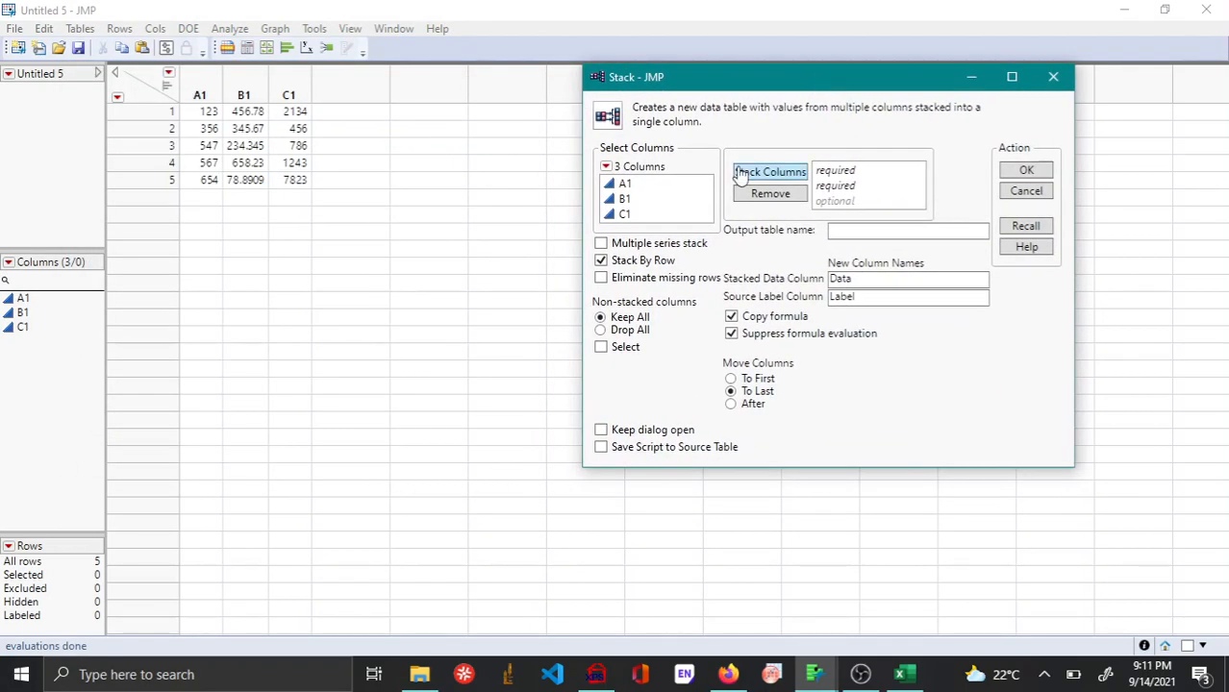
left_click(625, 198)
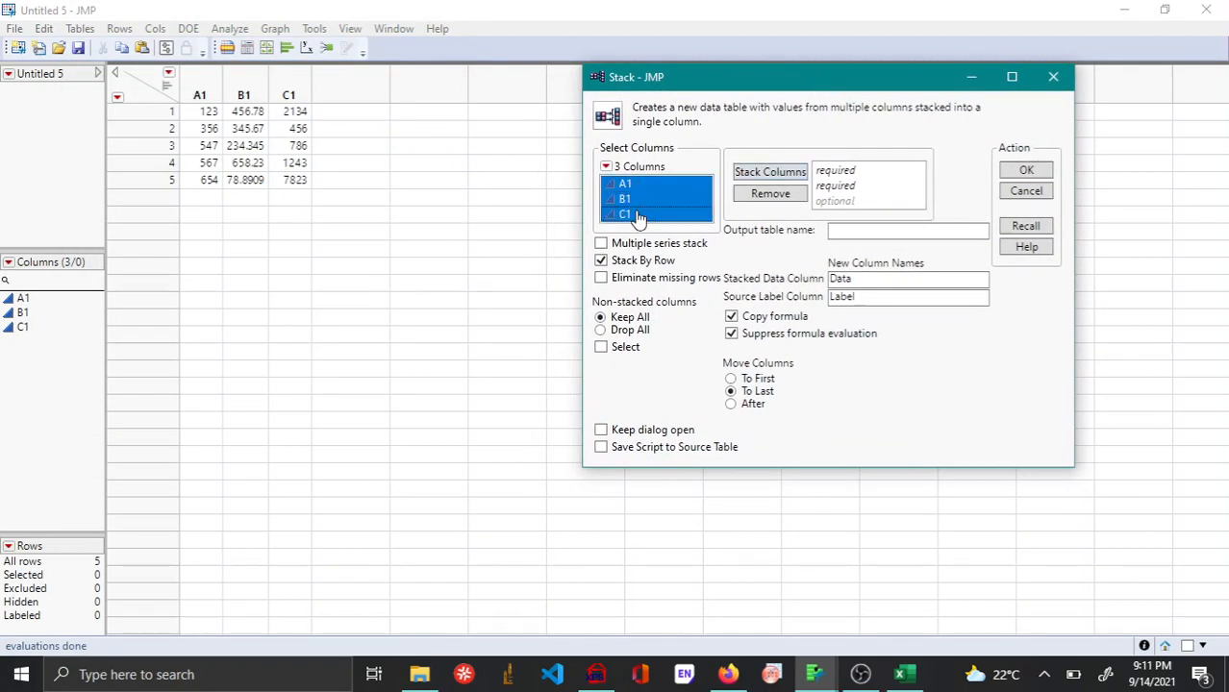
mouse_move(769, 171)
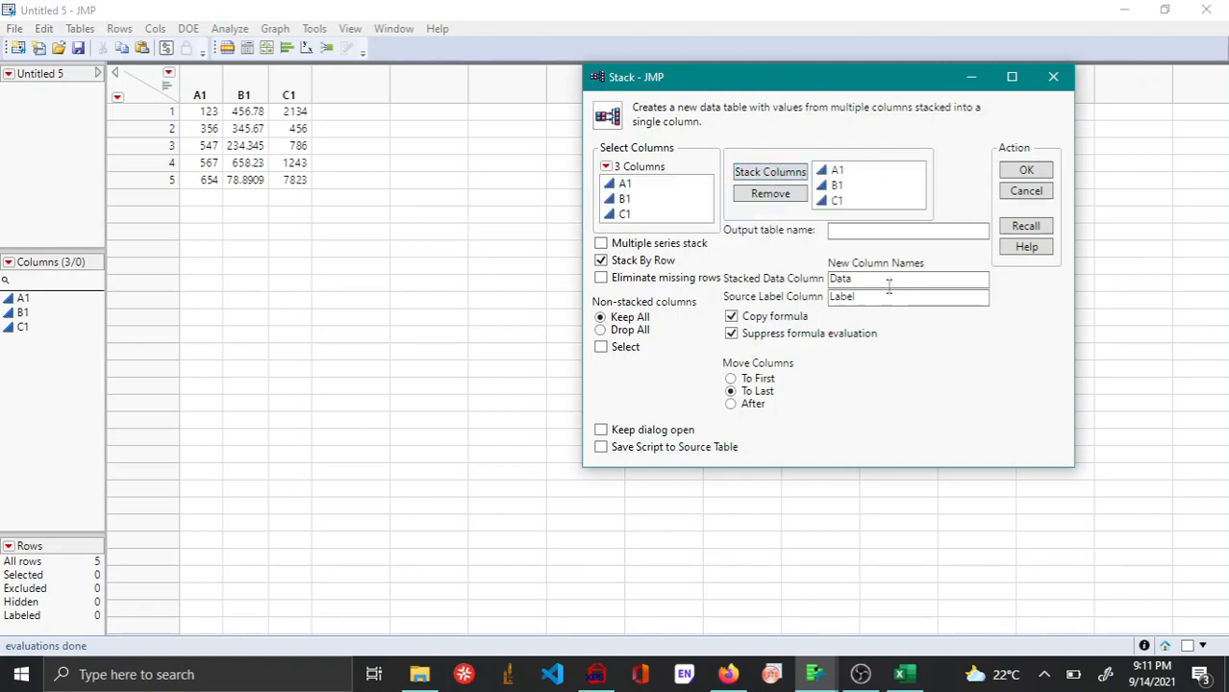
Step: Name the stacked data column Variable and the source label column Data
left_click(903, 277)
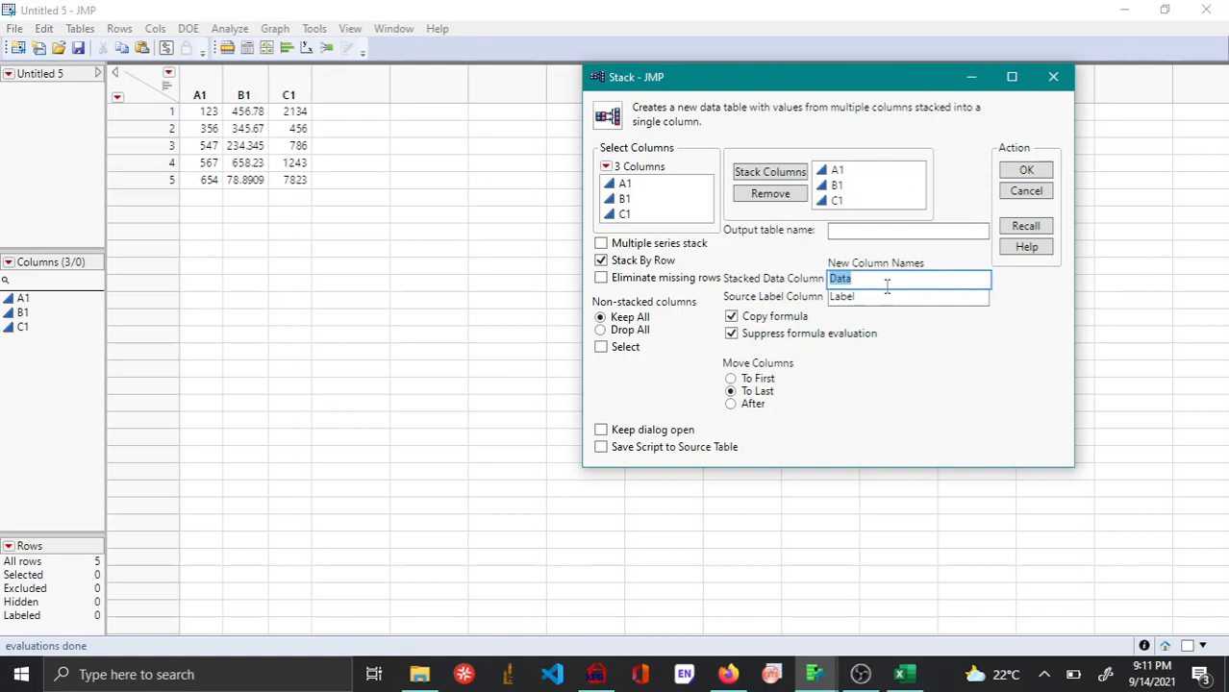
type("Variable")
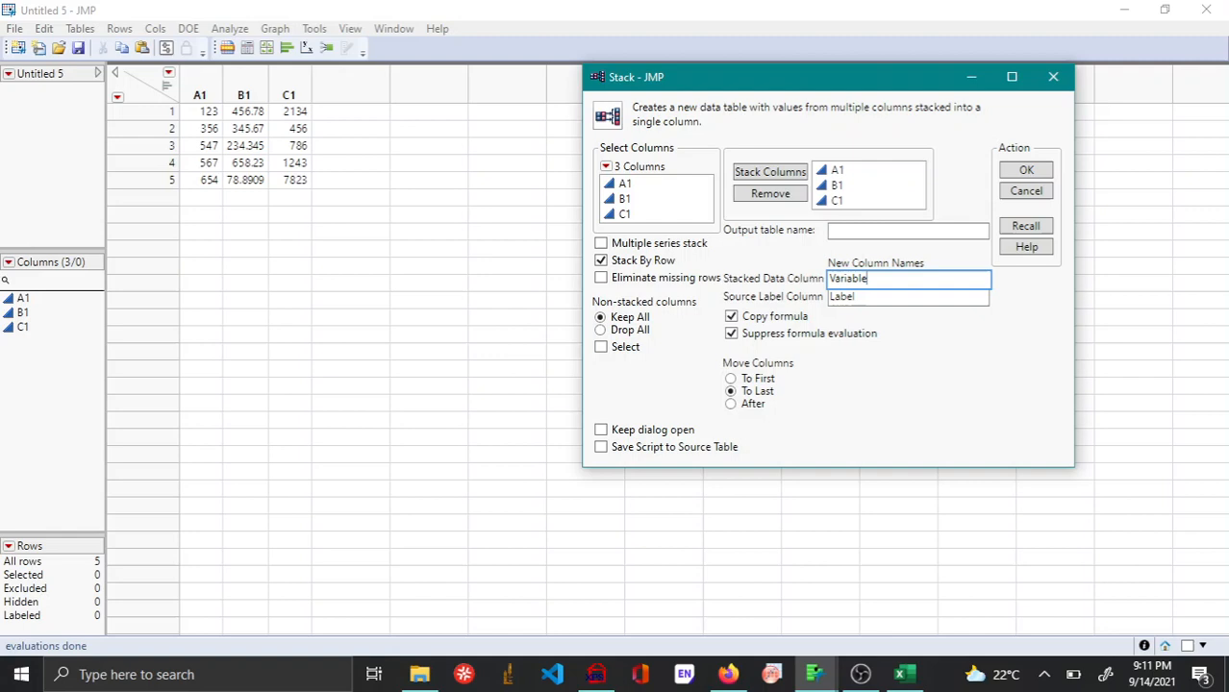
left_click(907, 296)
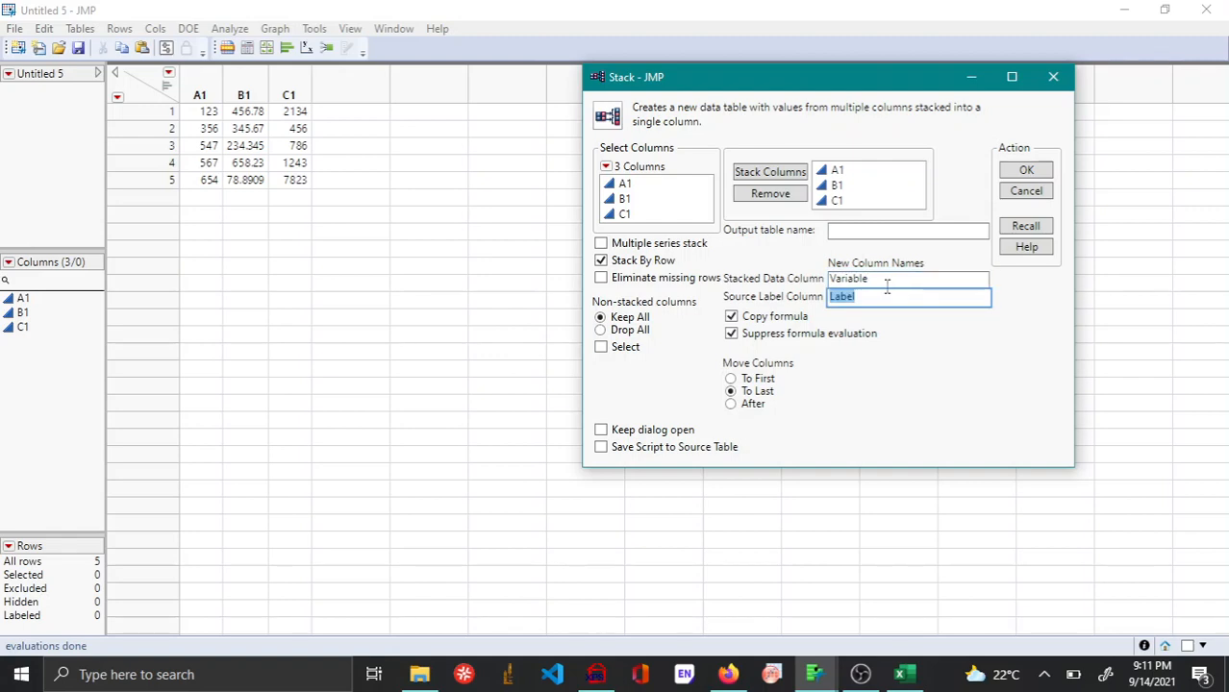
type("Data")
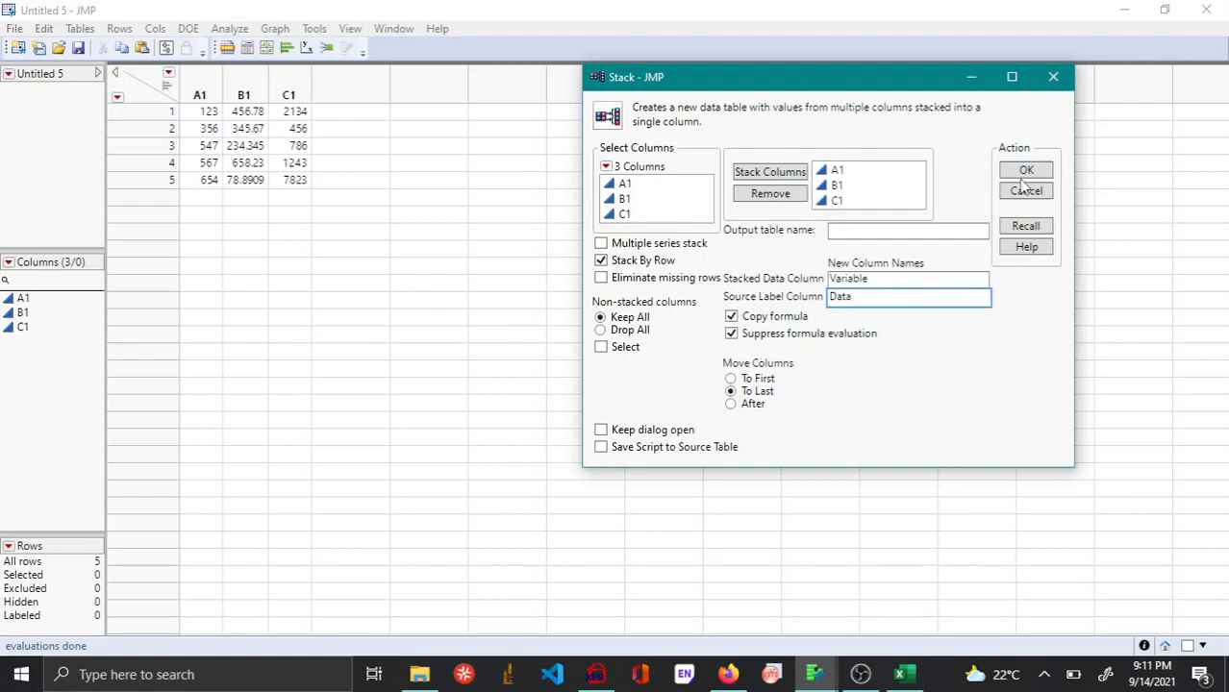
Step: Create the 15-row stacked table with Data labels and Variable values
left_click(1024, 169)
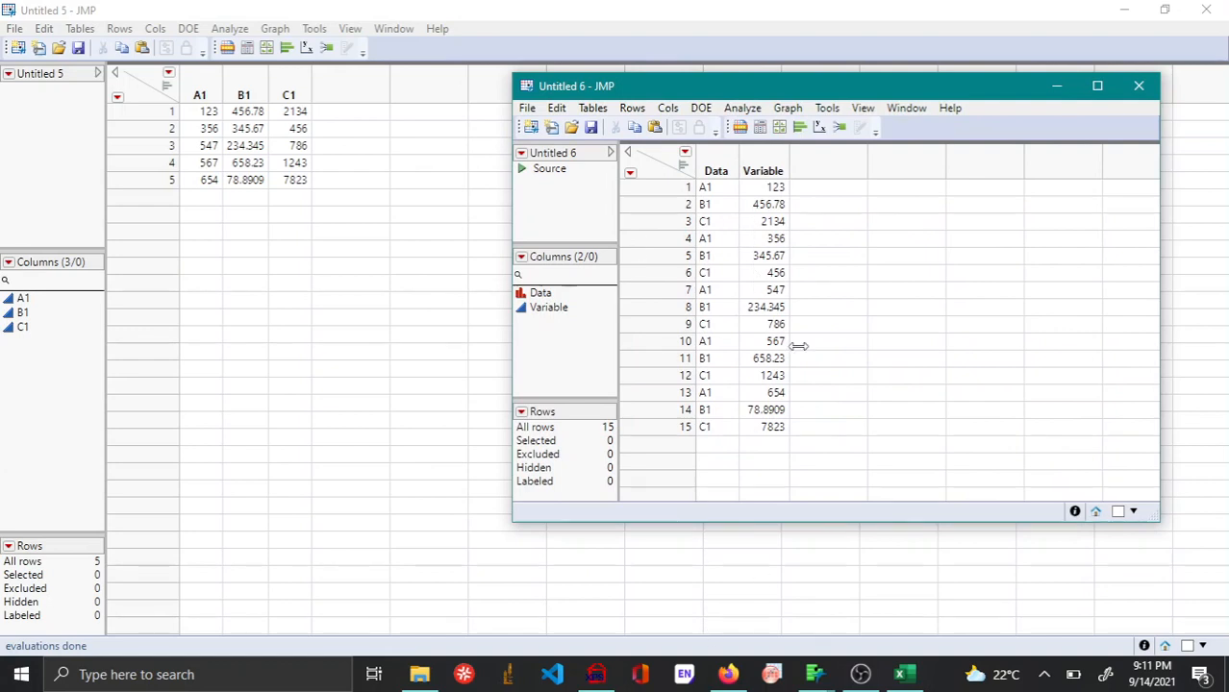
mouse_move(704, 190)
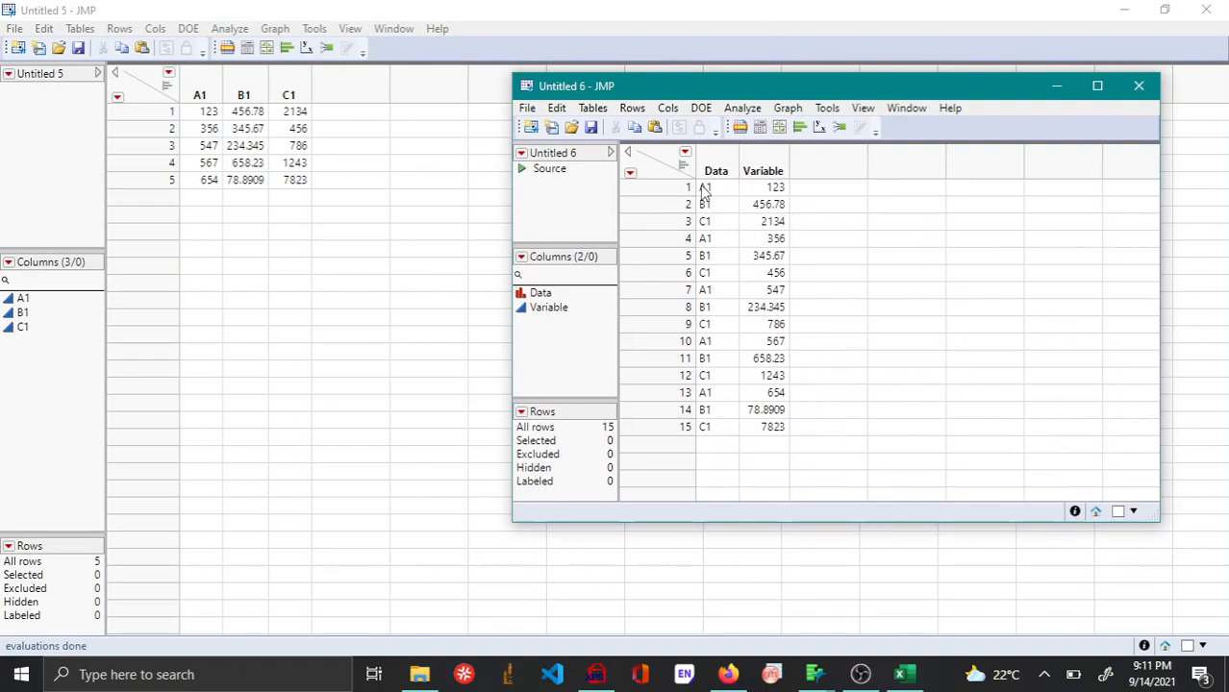
mouse_move(714, 436)
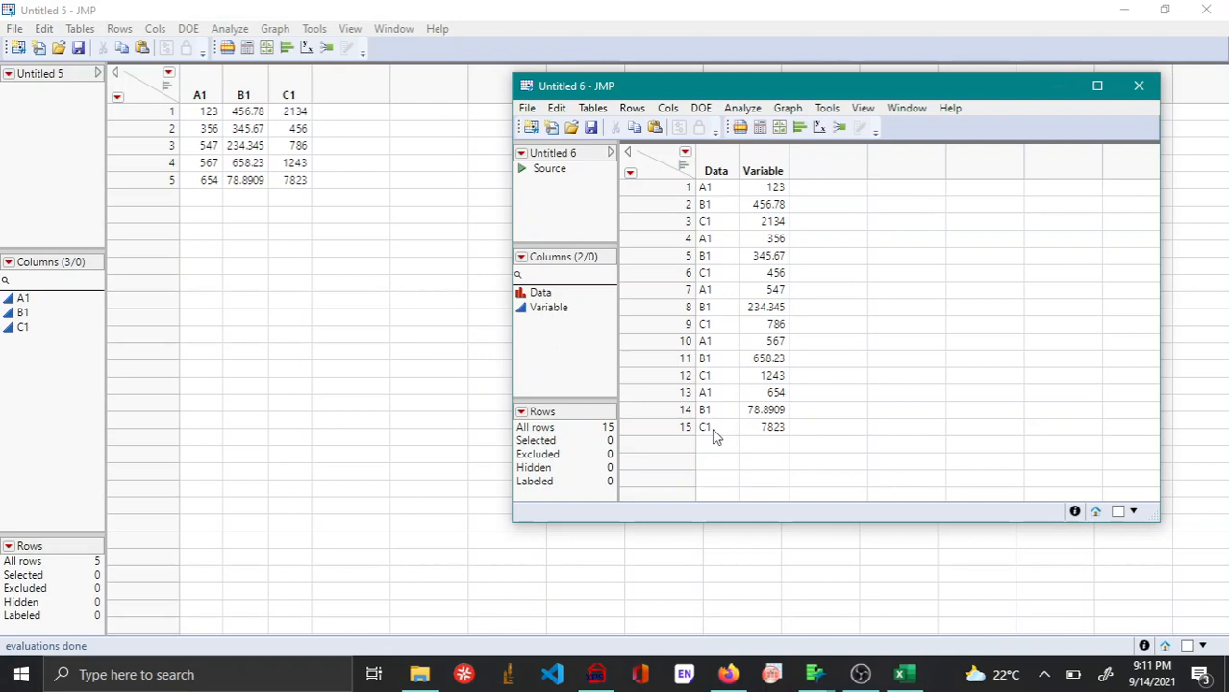
mouse_move(777, 464)
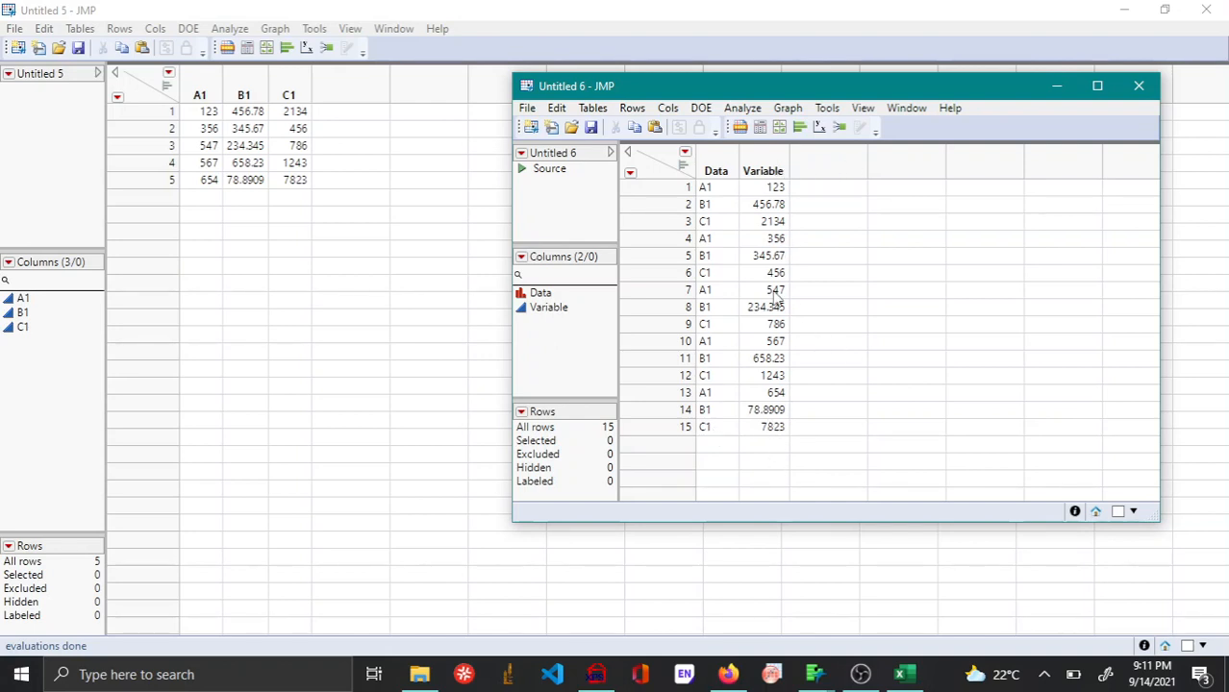
mouse_move(736, 161)
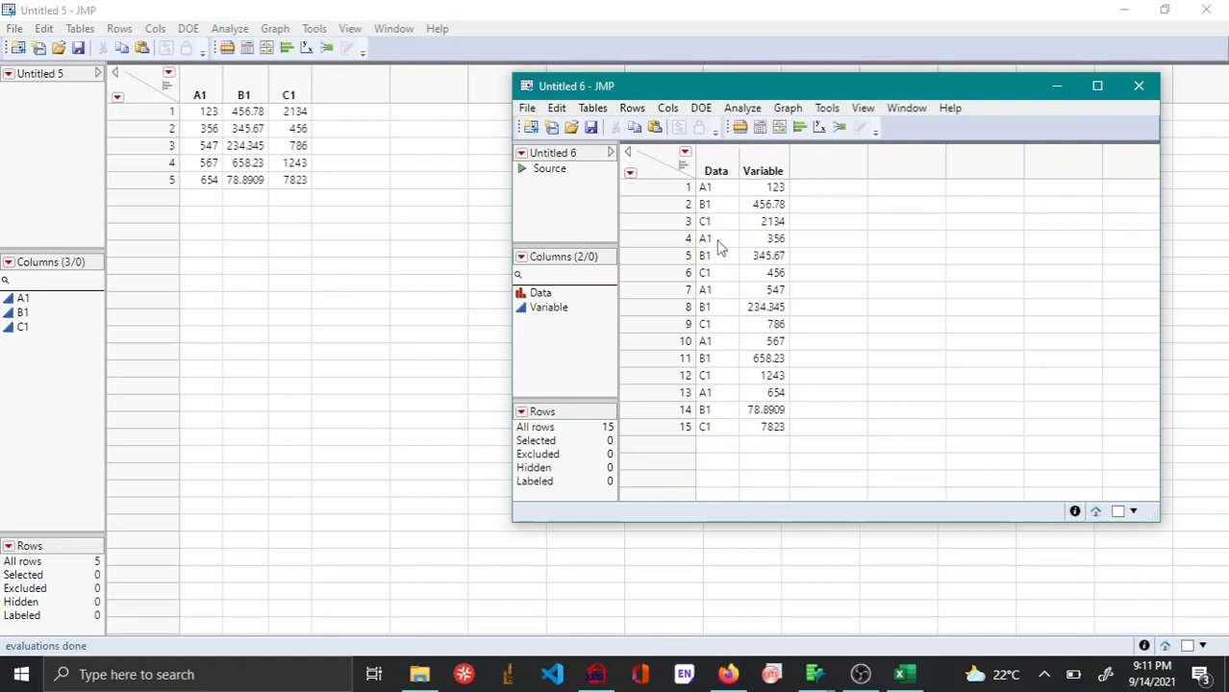
Step: Sort the stacked table ascending by Data so A1, B1 and C1 rows are grouped
right_click(715, 170)
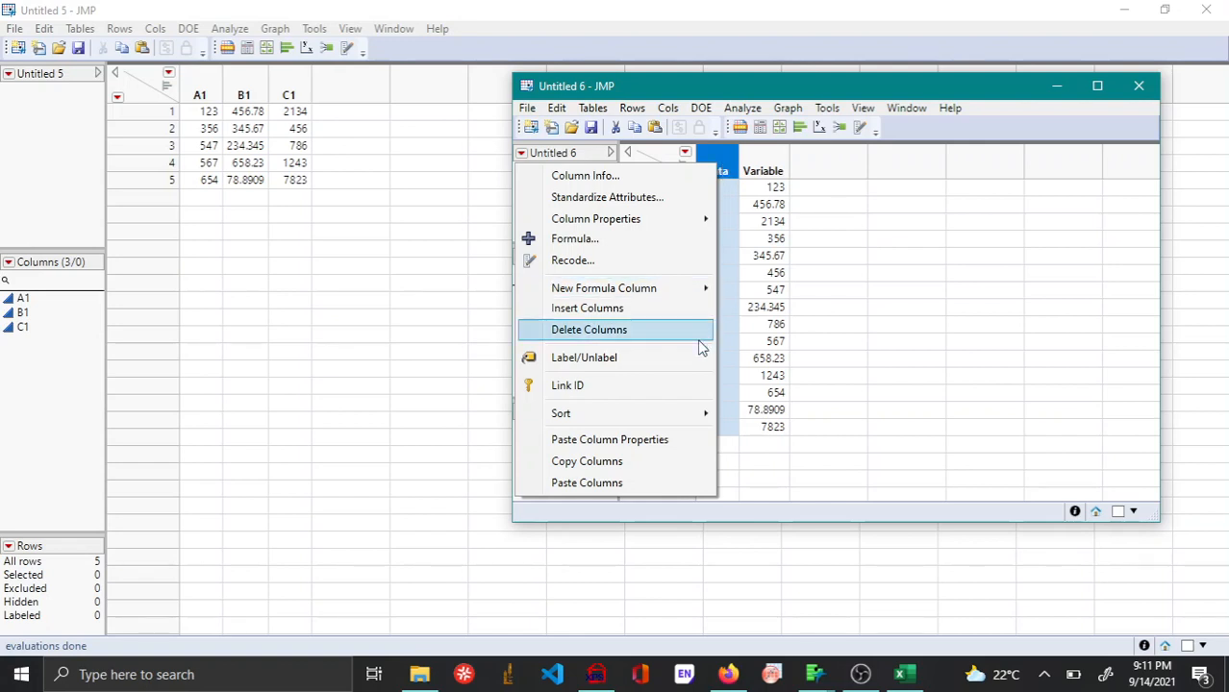
mouse_move(561, 411)
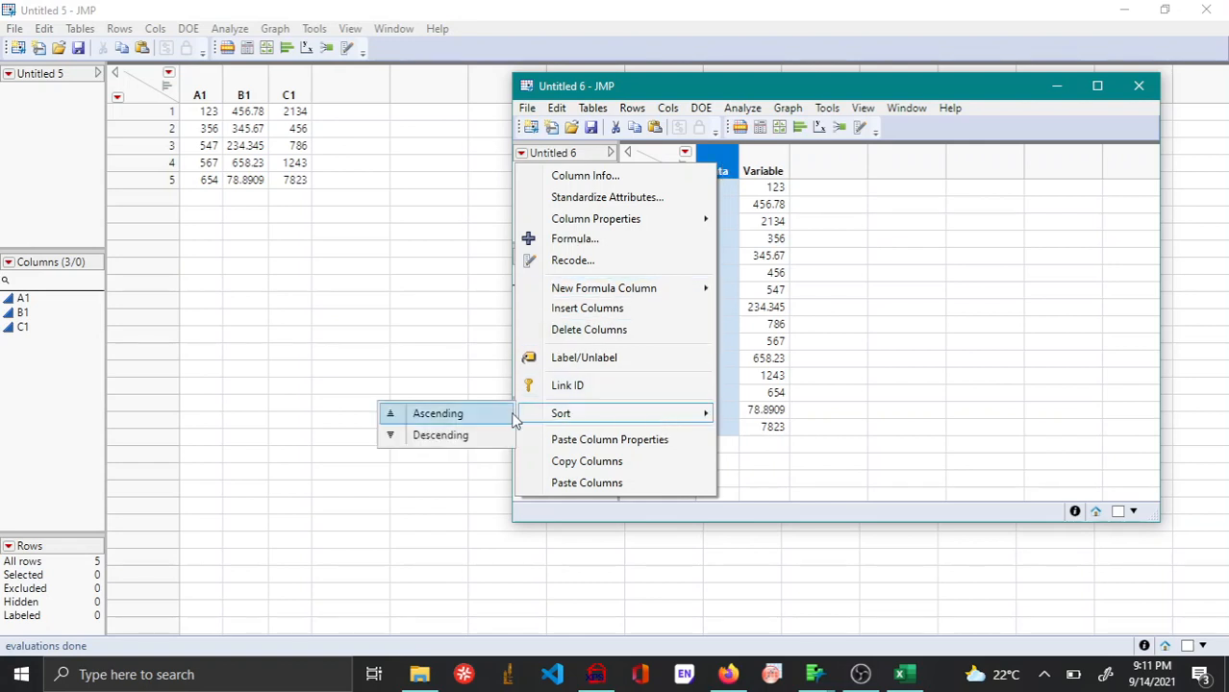
mouse_move(469, 429)
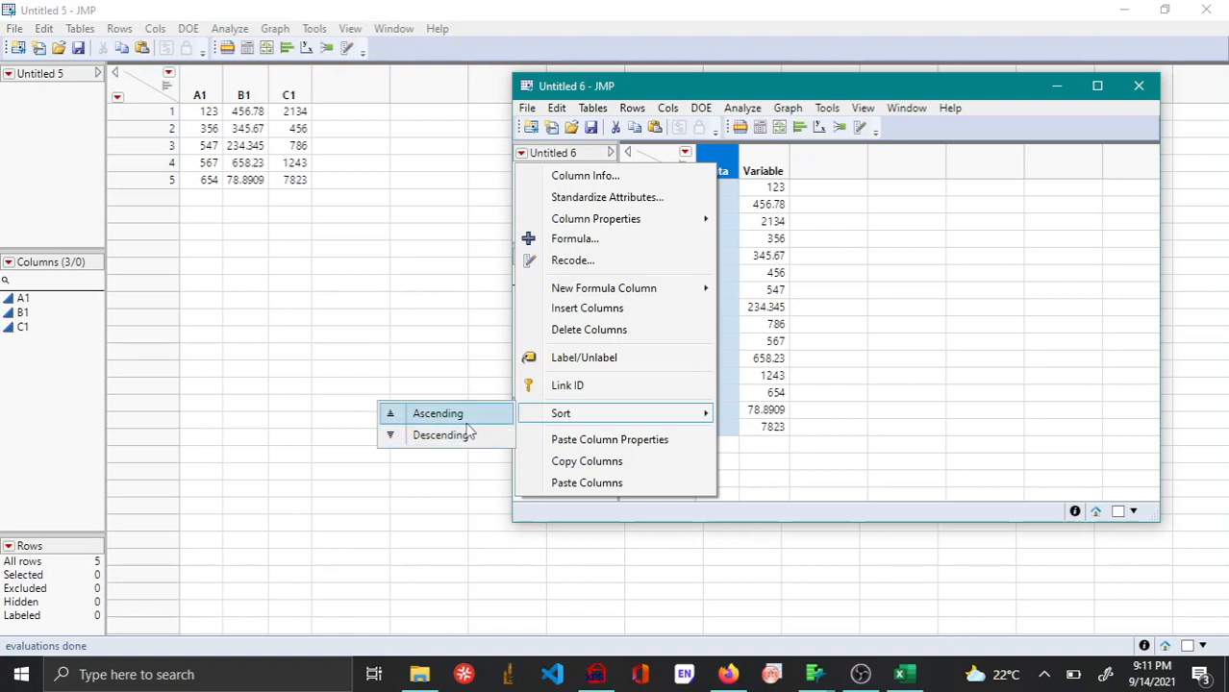
left_click(436, 412)
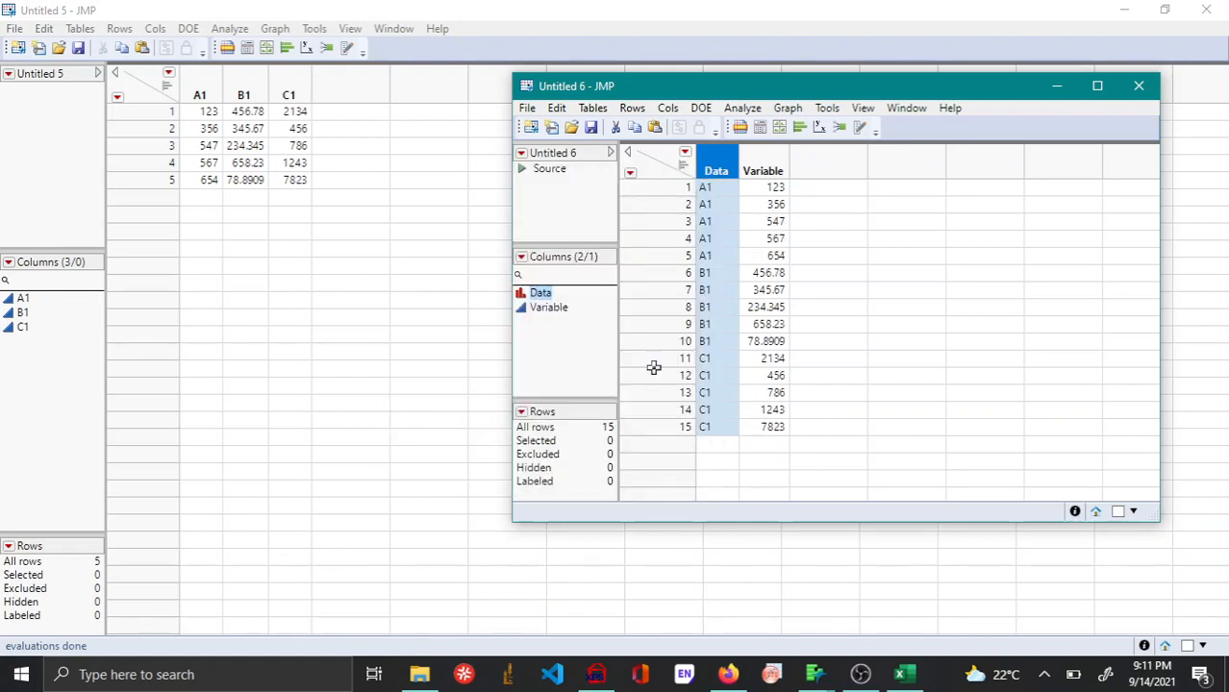
mouse_move(798, 221)
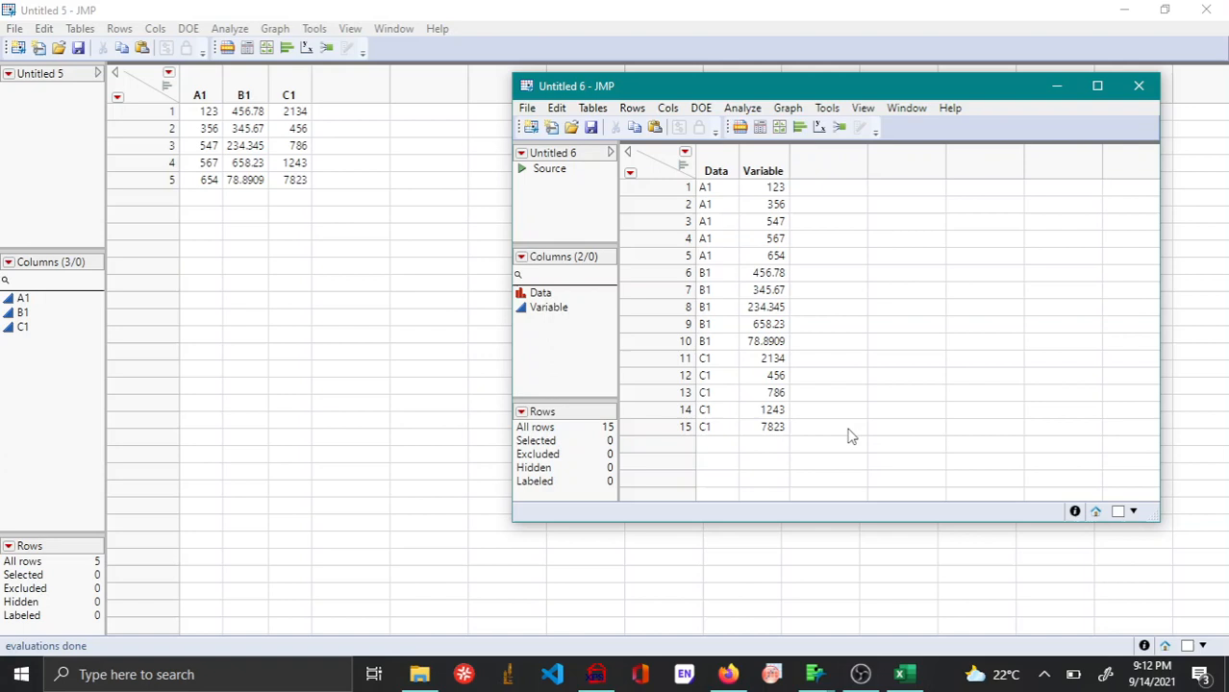
mouse_move(331, 98)
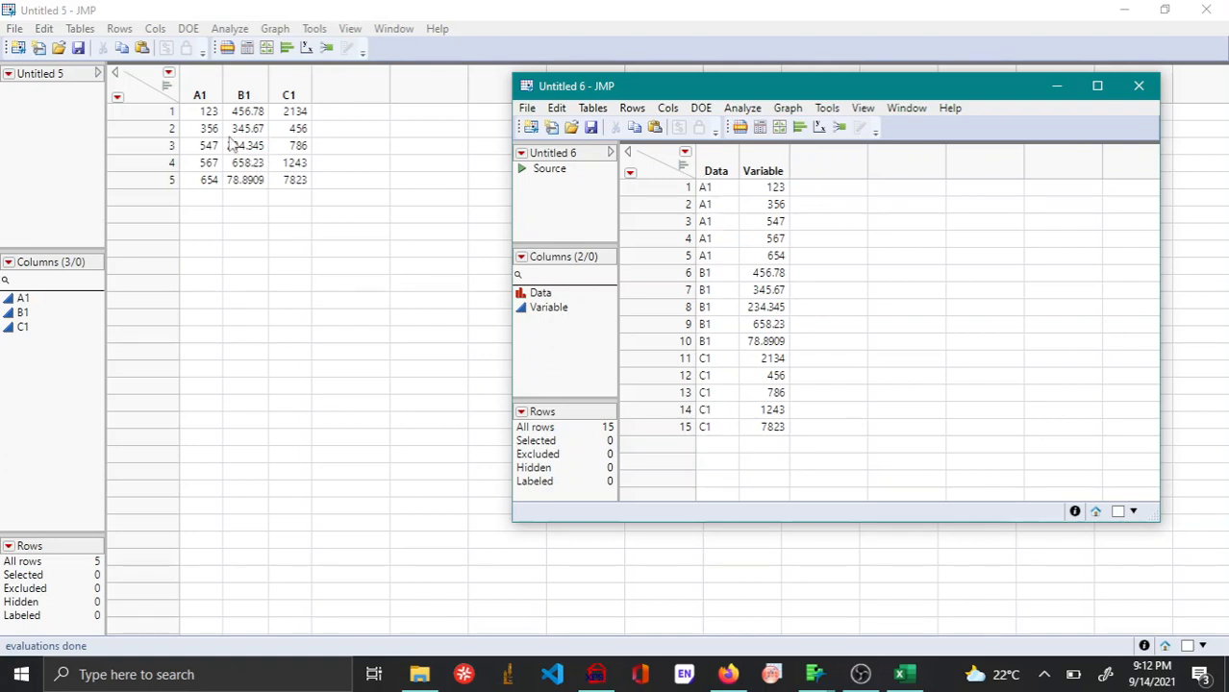
mouse_move(346, 130)
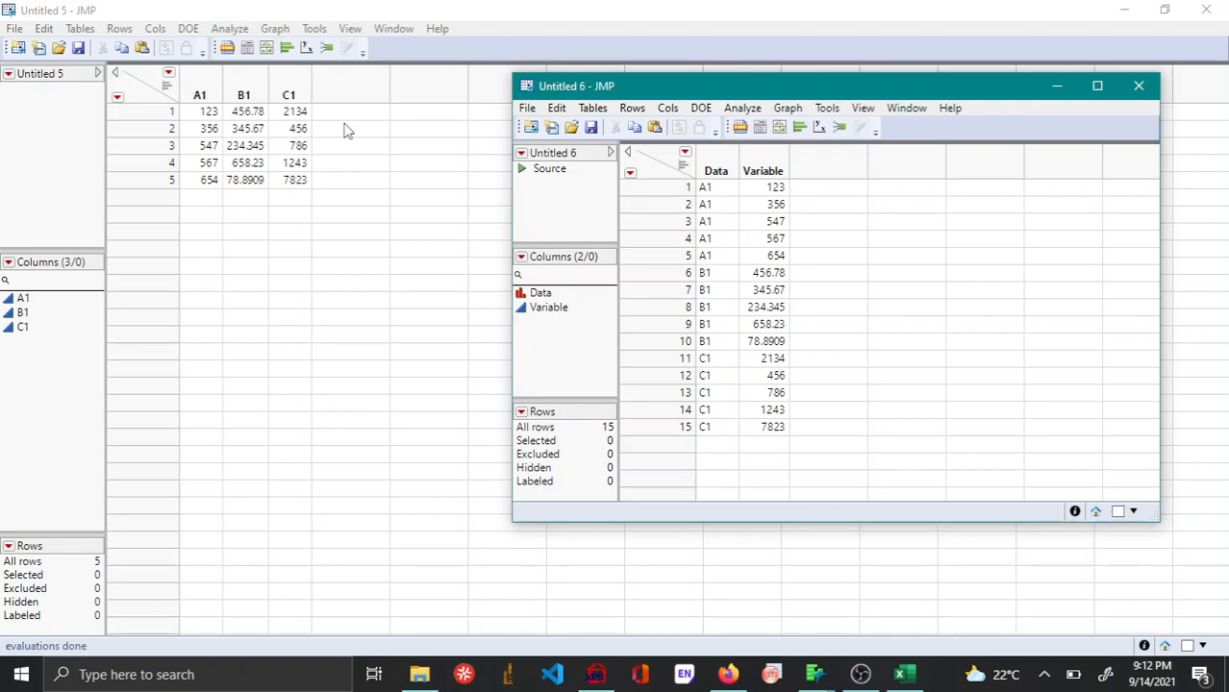
Step: Reposition the stacked table and start a Split on it
left_click_drag(576, 84, 554, 42)
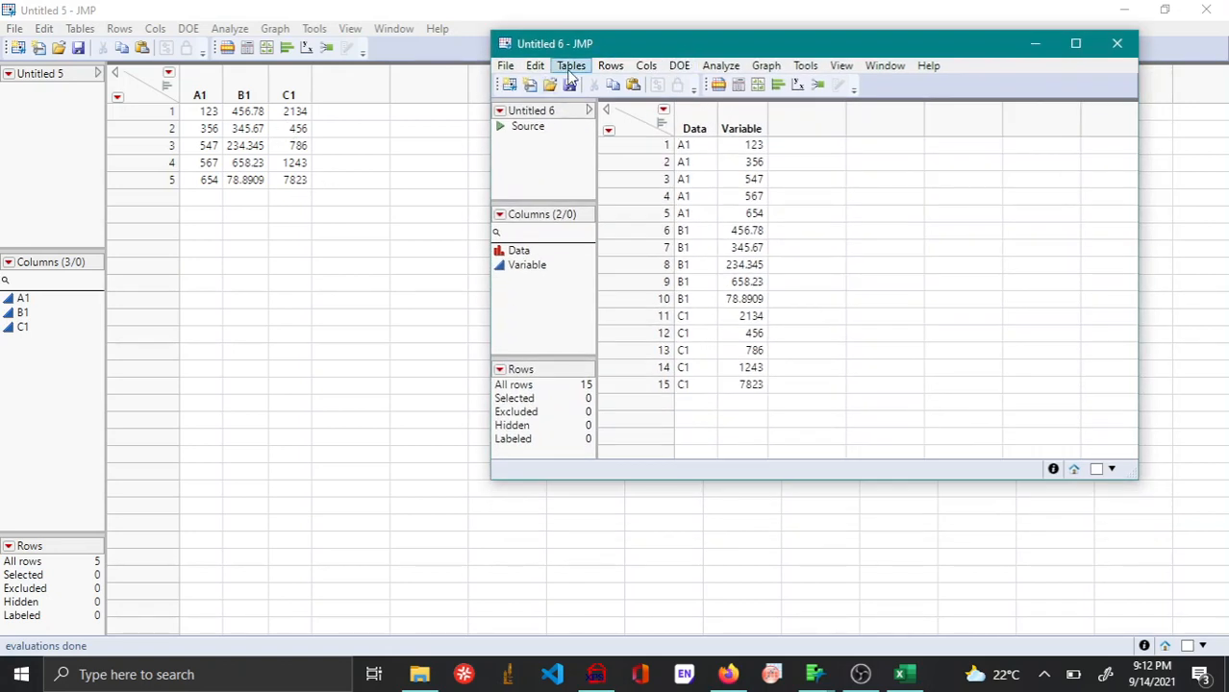
left_click(571, 65)
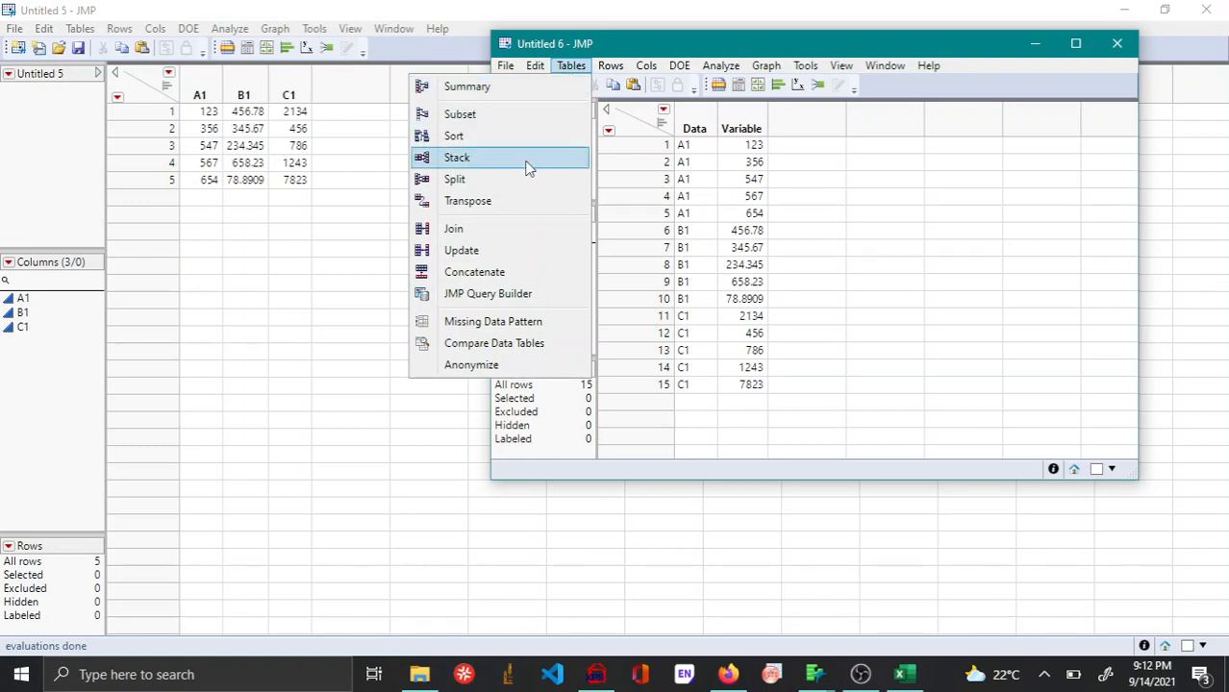
left_click(453, 179)
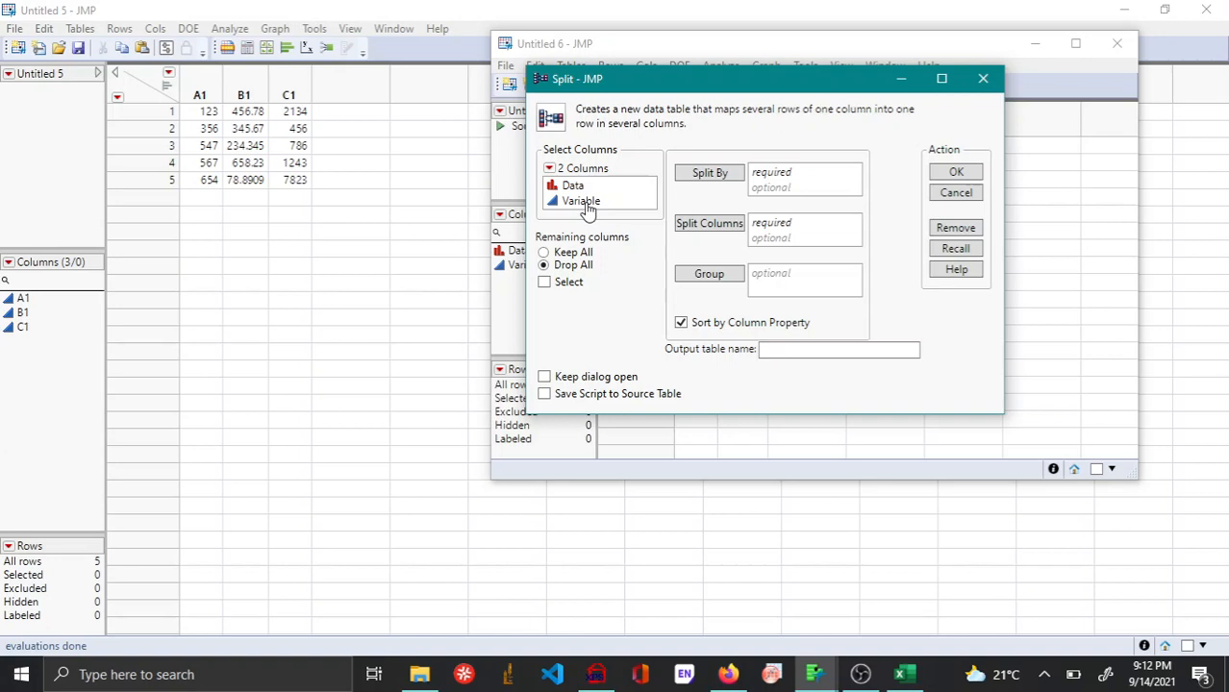
Step: Use Data as the split-by column and Variable as the values to spread into columns
left_click(581, 200)
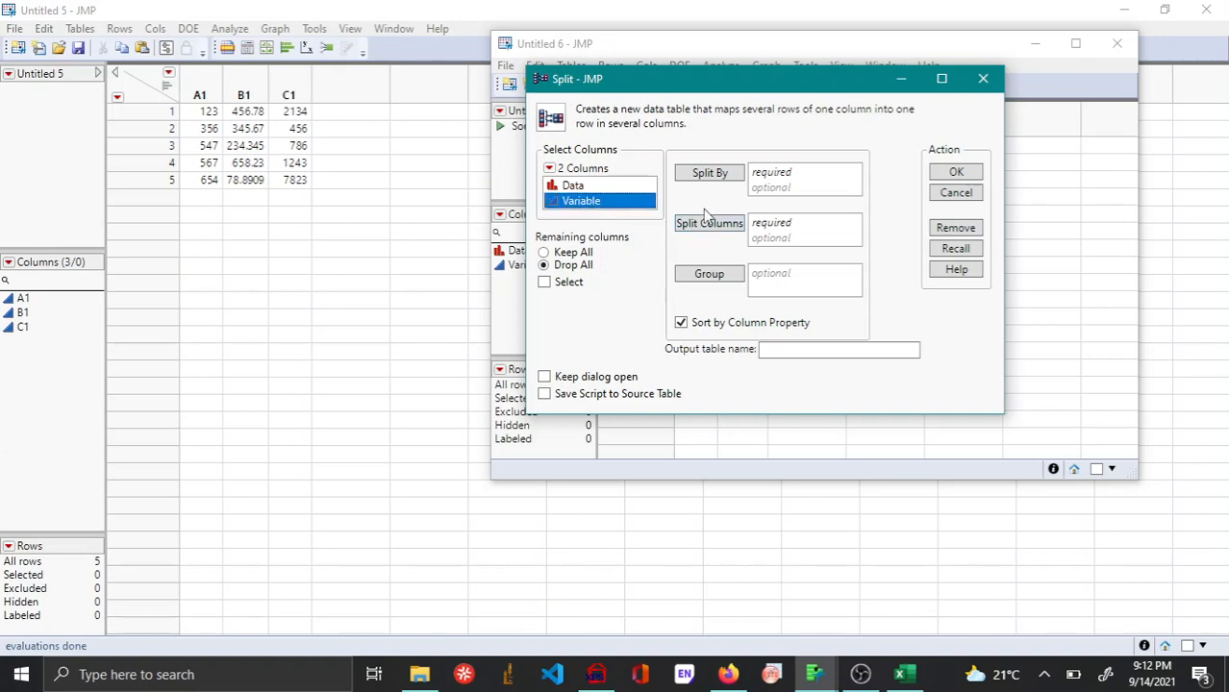
left_click(573, 184)
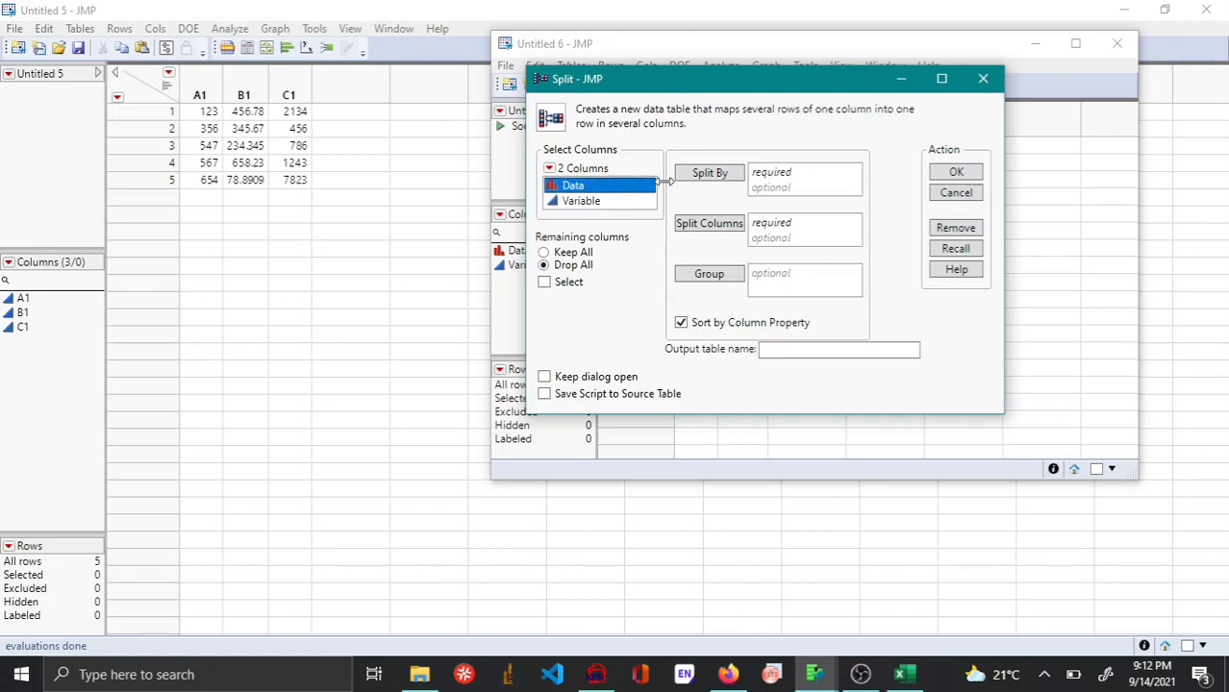
left_click(708, 173)
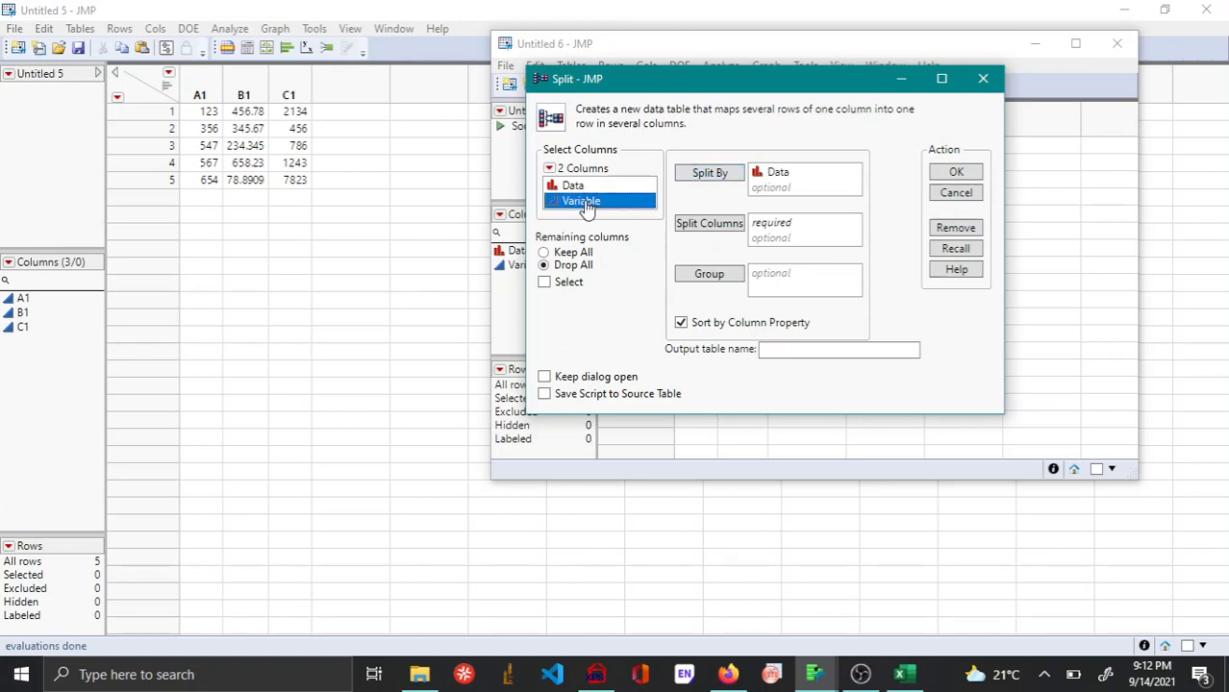
left_click(707, 223)
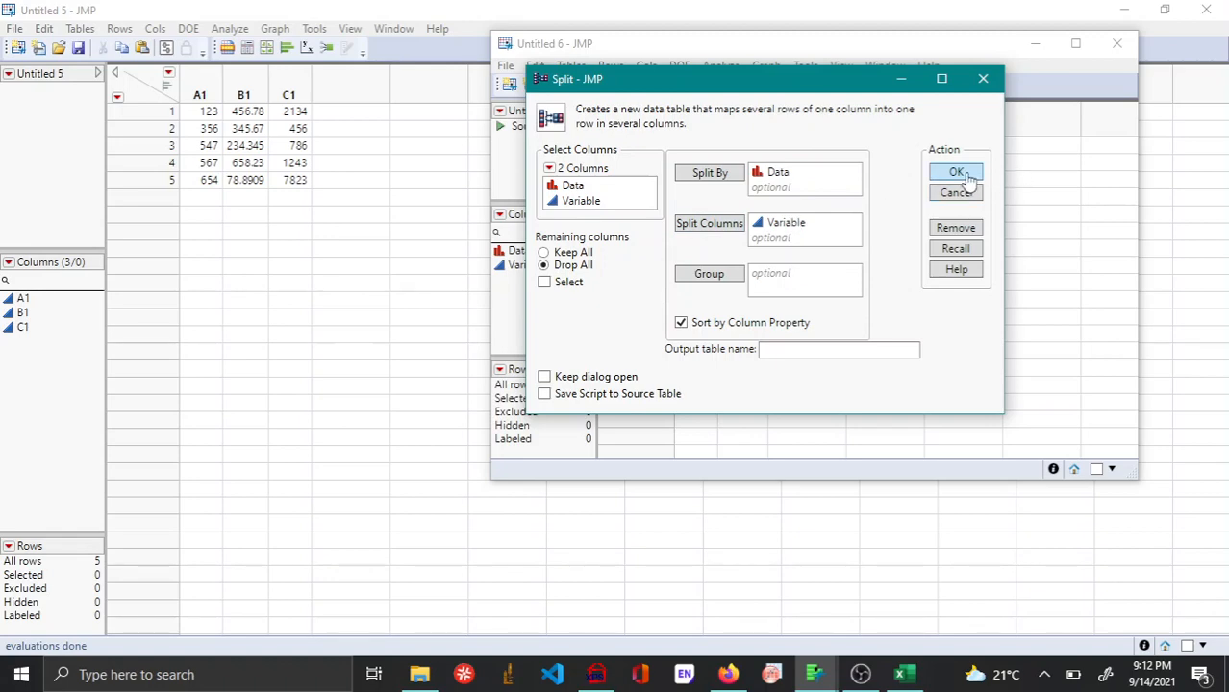
Step: Create the split table restoring A1, B1 and C1, and move it so all three tables show
left_click(956, 173)
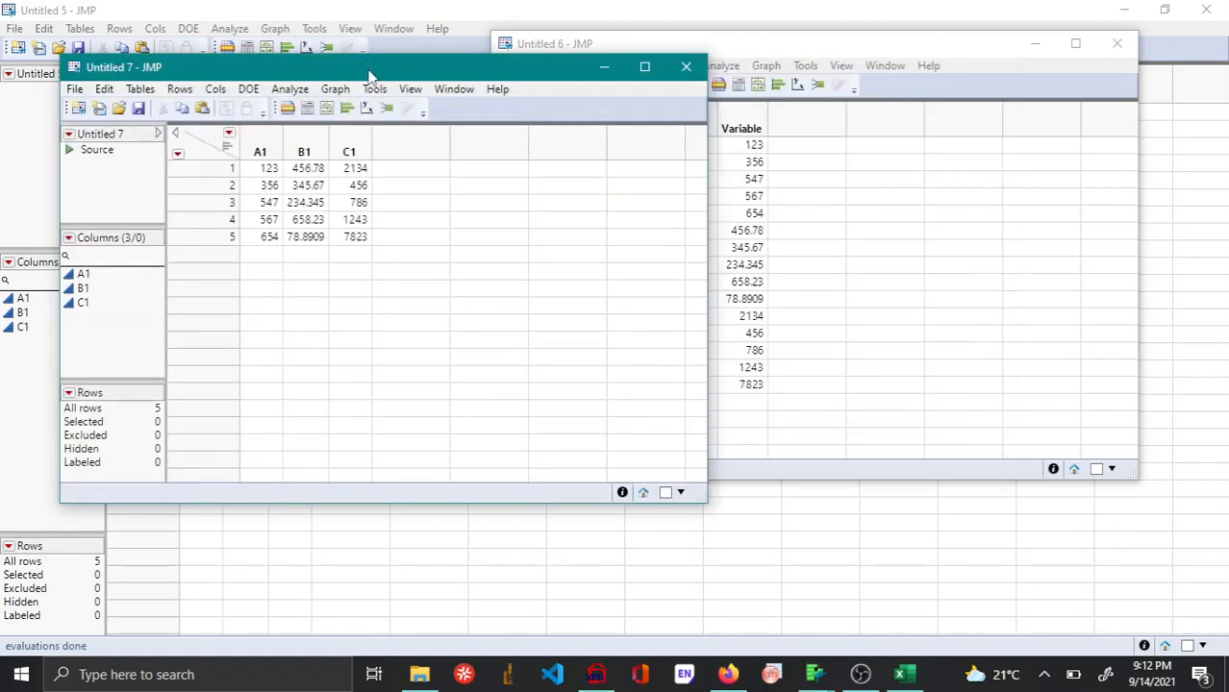
left_click_drag(369, 65, 376, 258)
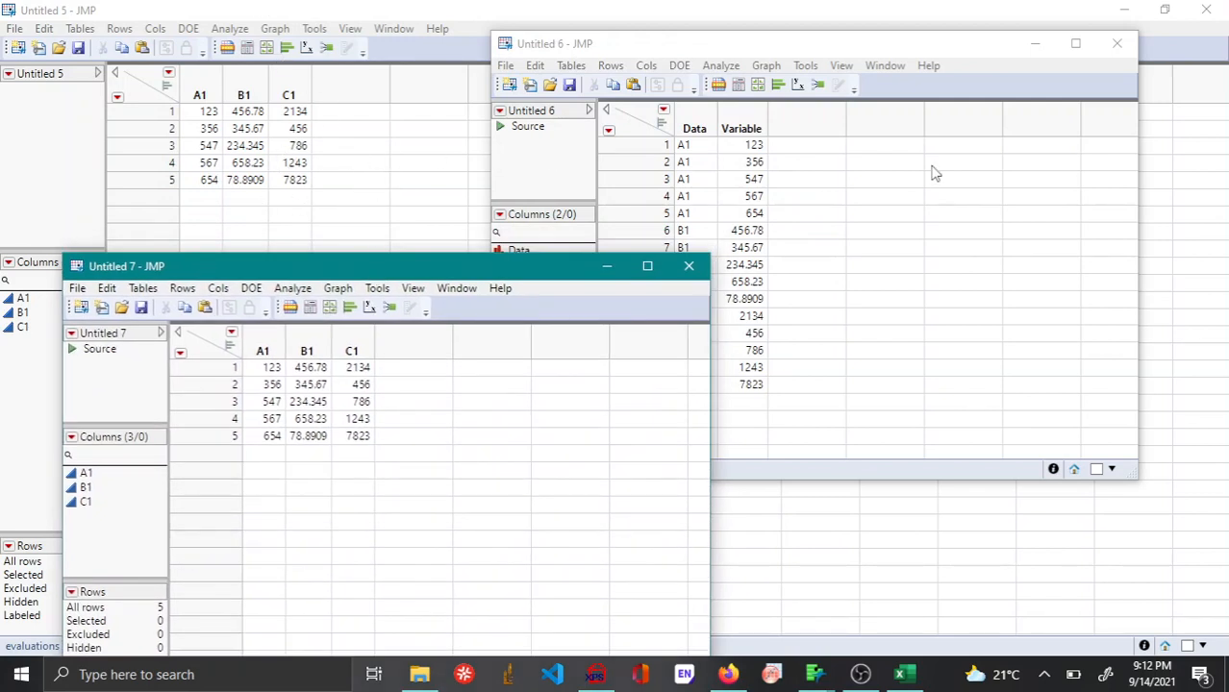
mouse_move(861, 210)
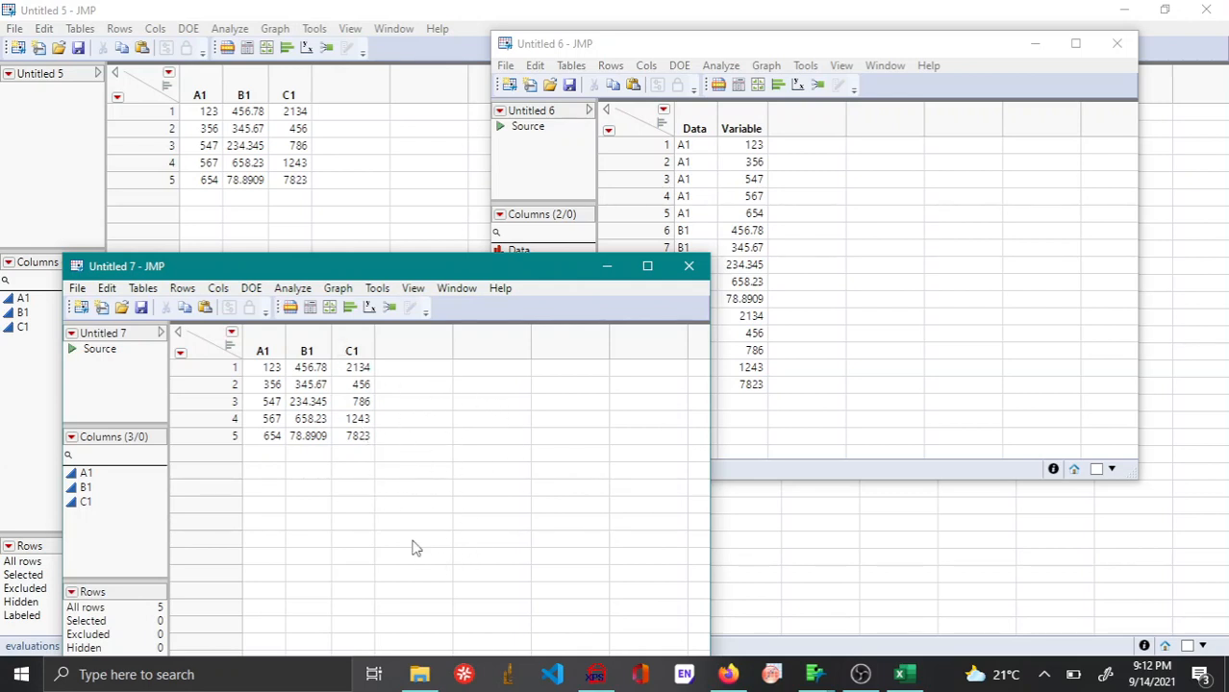
mouse_move(842, 239)
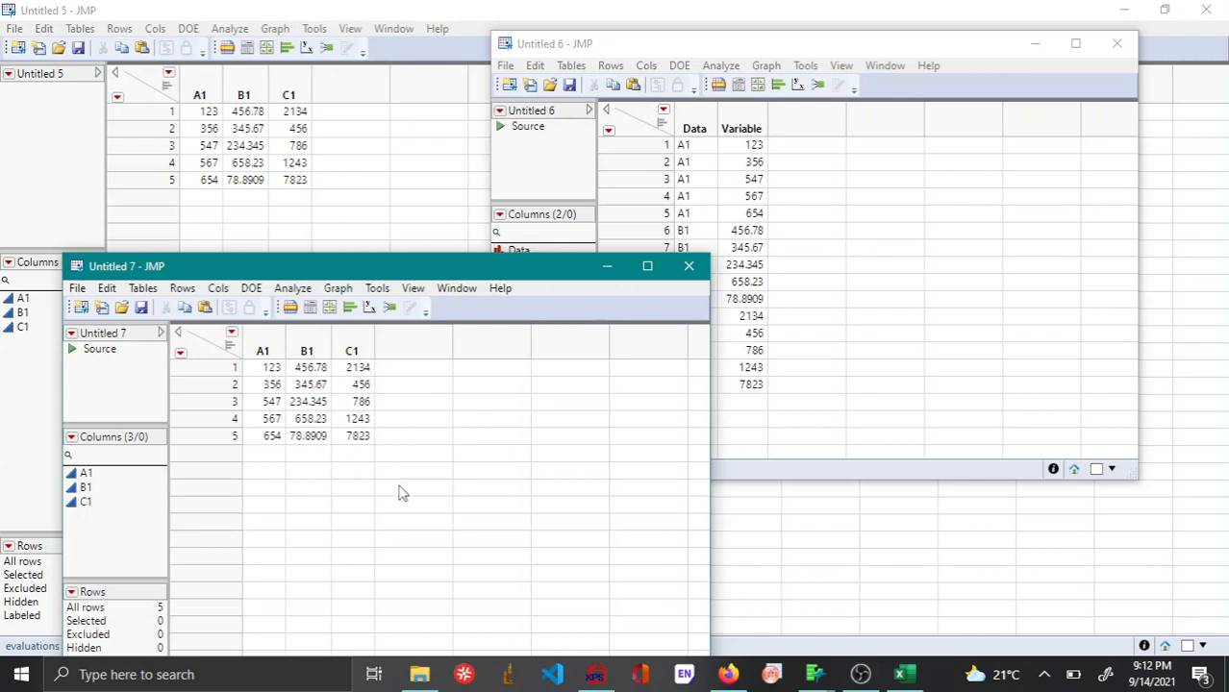
mouse_move(573, 248)
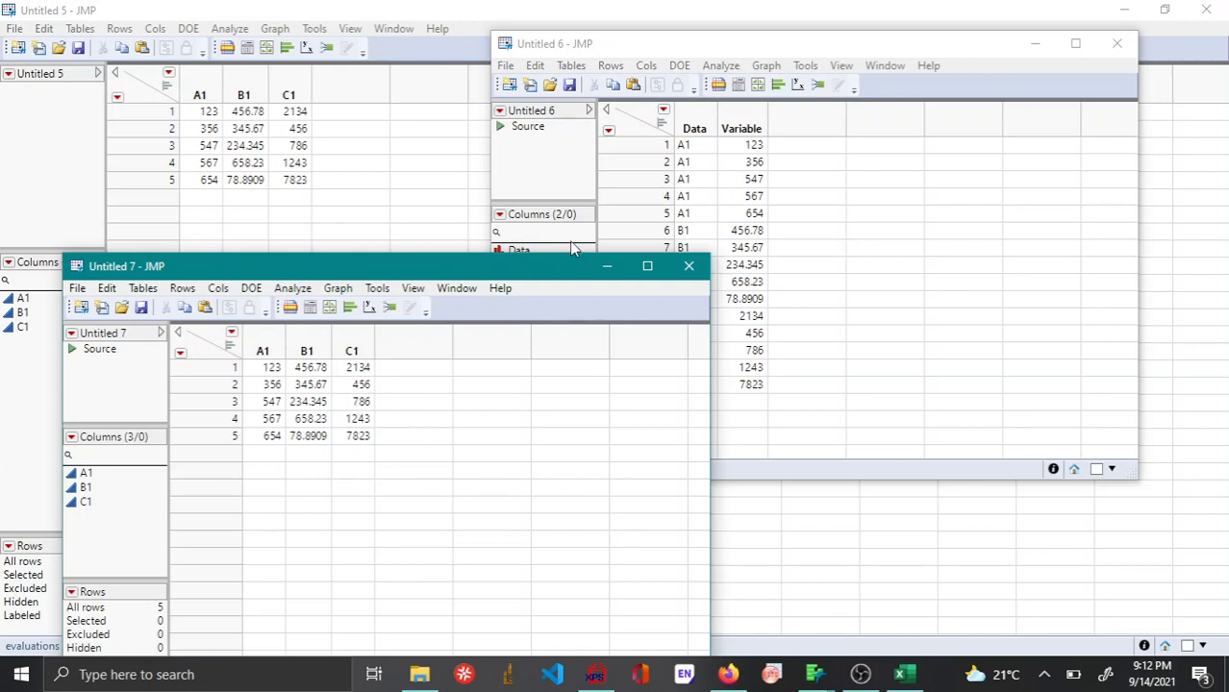
mouse_move(620, 238)
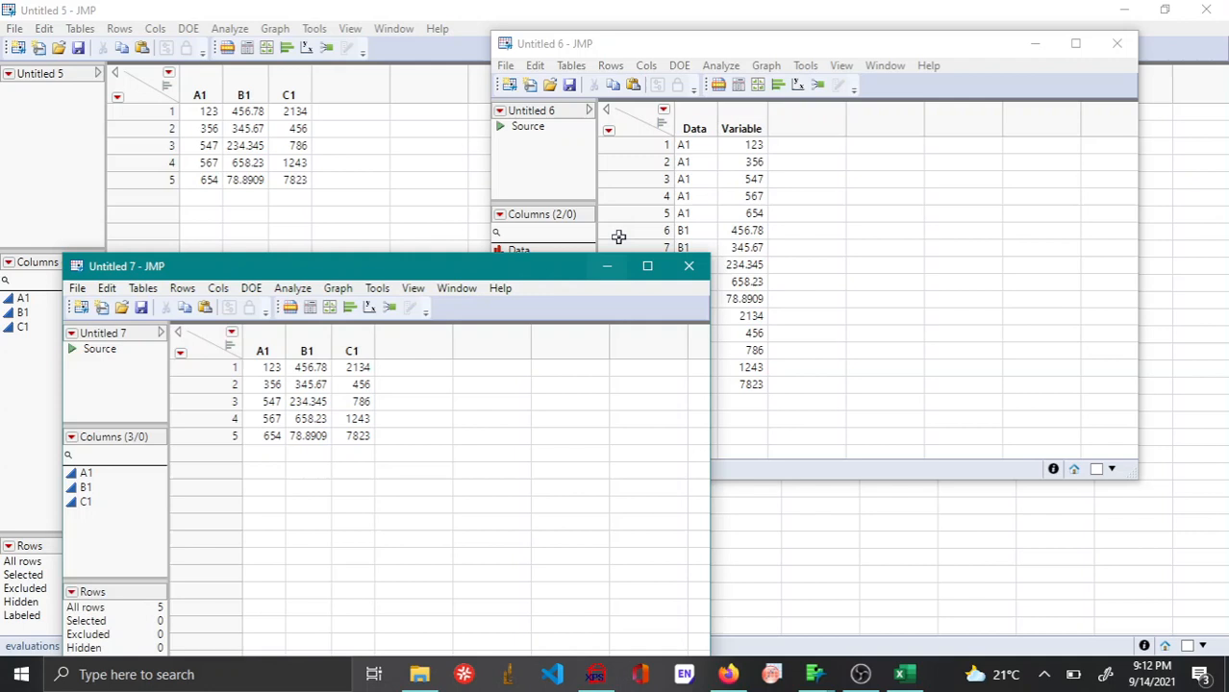
mouse_move(615, 302)
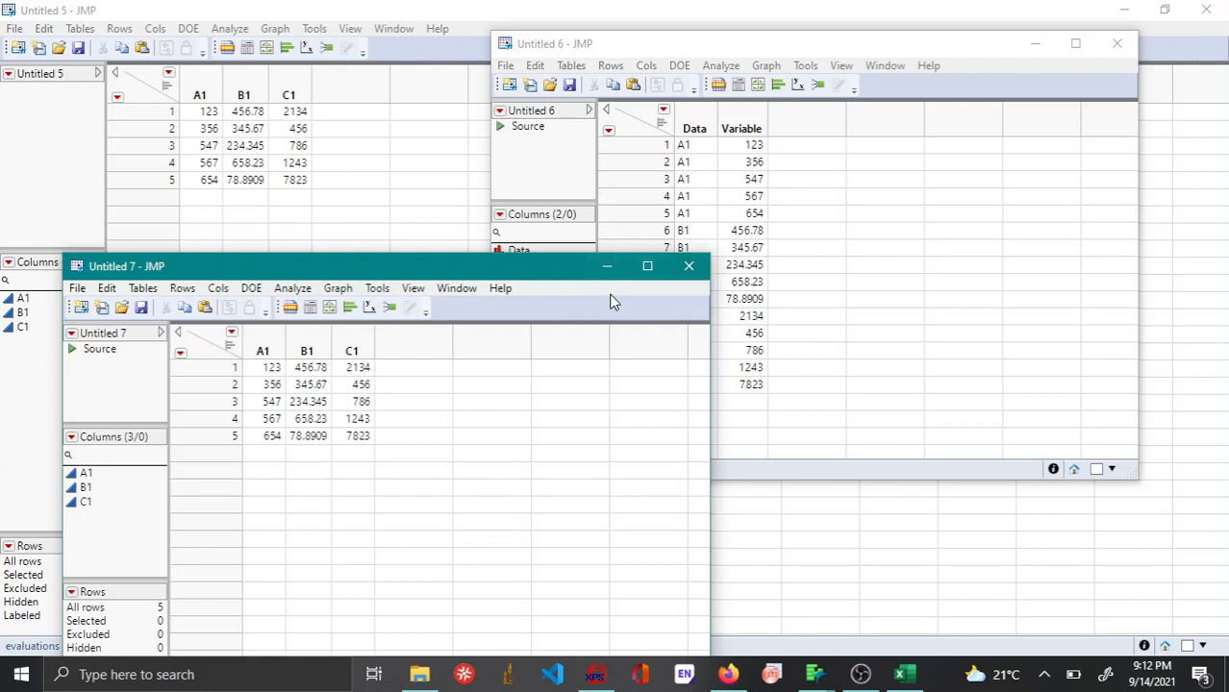